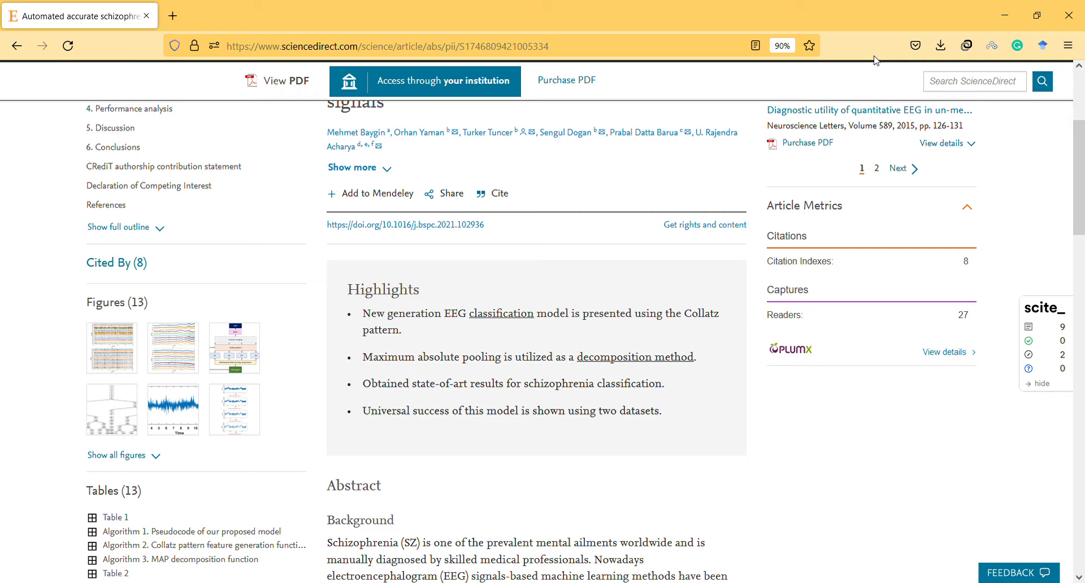
Mark text from the third highlight into the fourth in the Highlights box, then clear it.
{"action": "scroll", "scroll_direction": "up", "scroll_amount": 3}
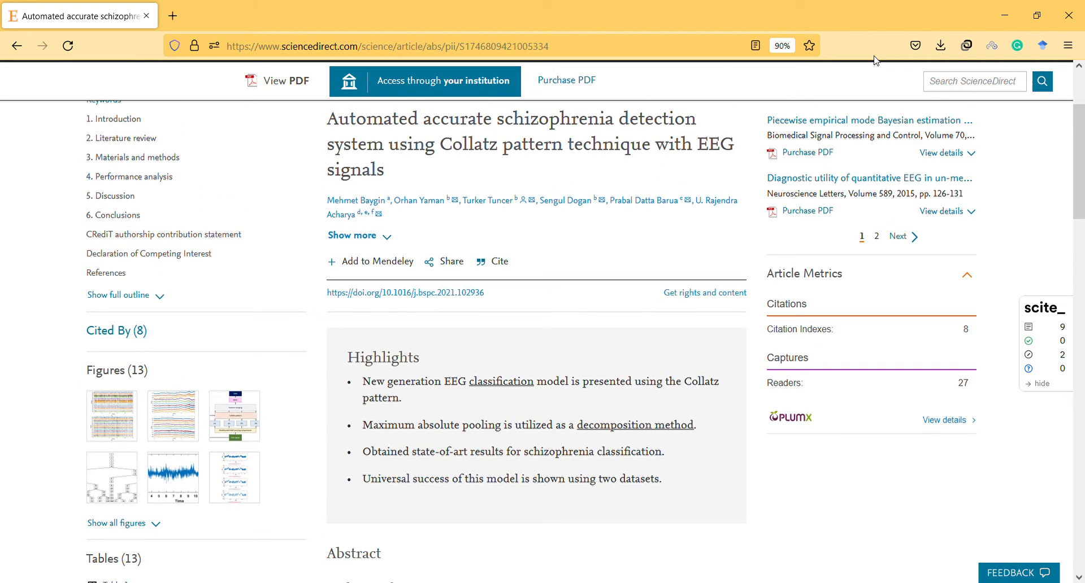
{"action": "scroll", "scroll_direction": "up", "scroll_amount": 3}
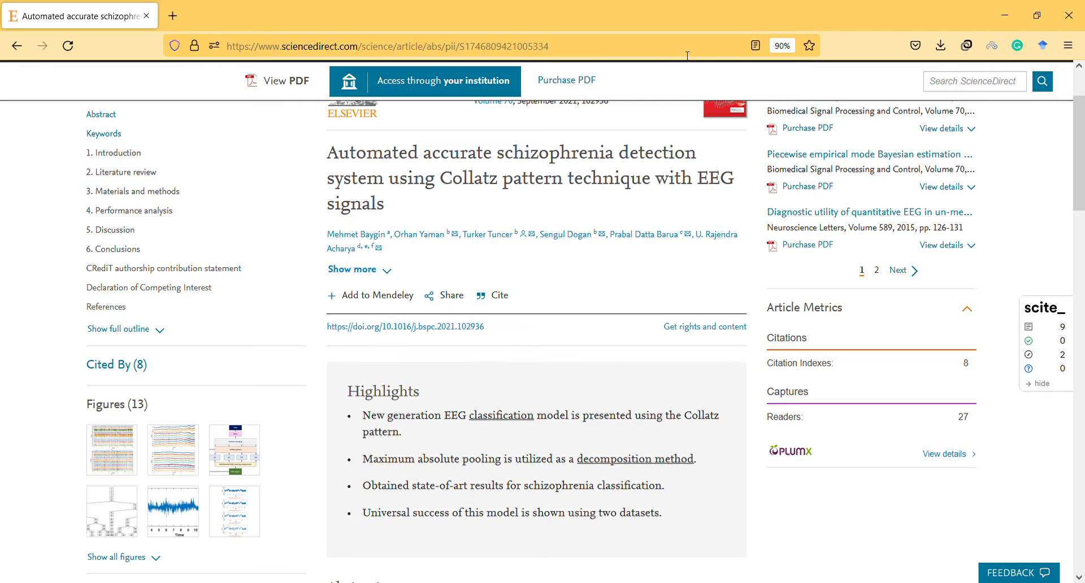
{"action": "mouse_move", "coordinate": [475, 170]}
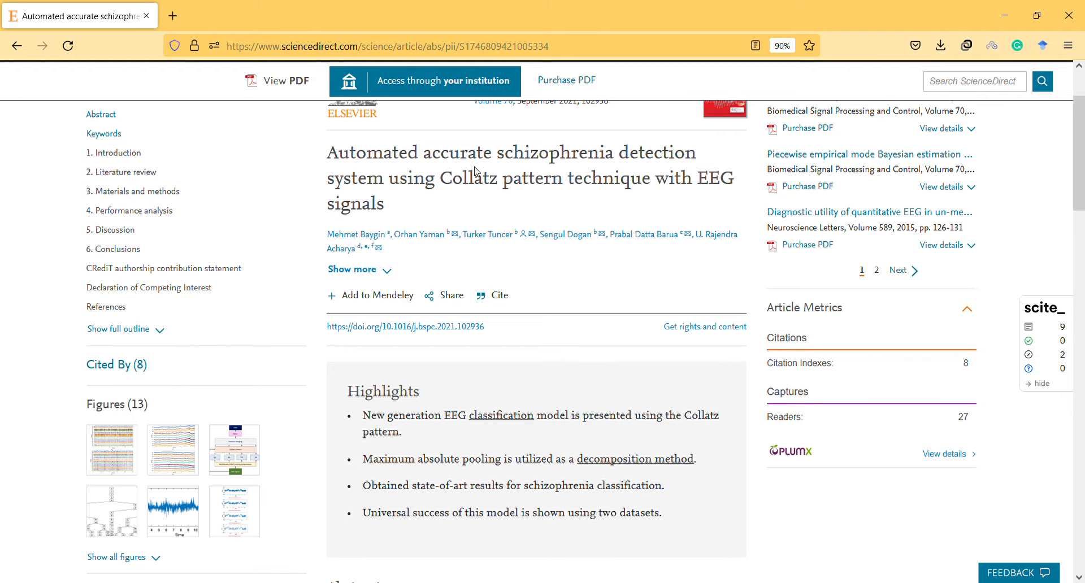
{"action": "scroll", "scroll_direction": "down", "scroll_amount": 3}
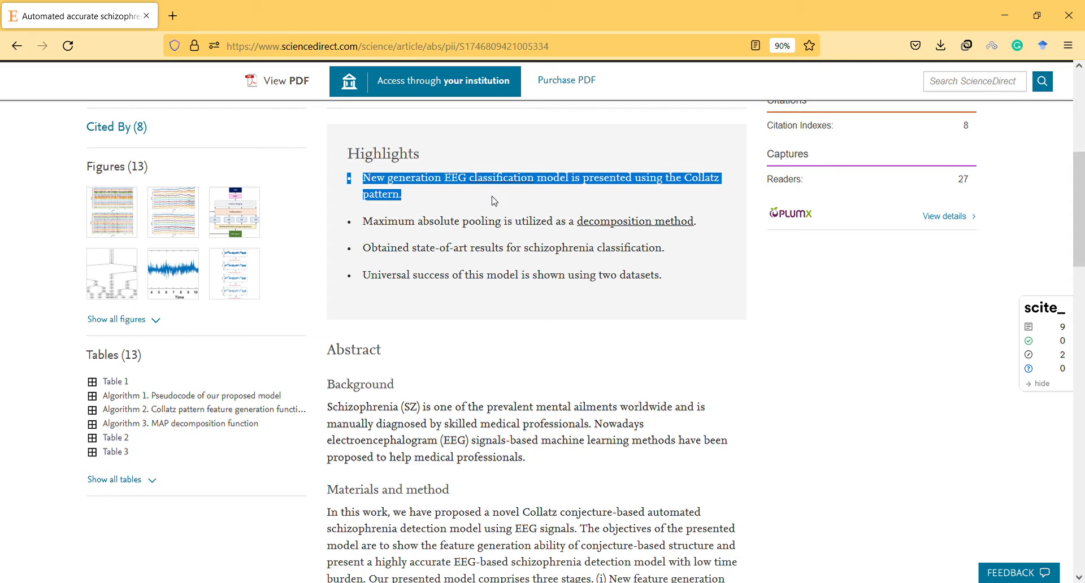
{"action": "left_click", "coordinate": [488, 226]}
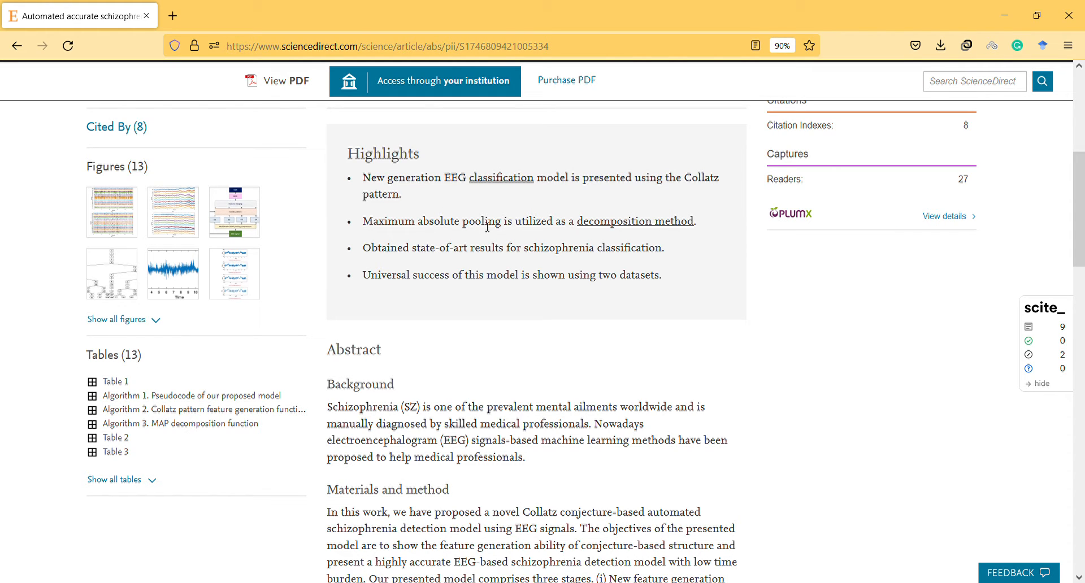
{"action": "mouse_move", "coordinate": [477, 254]}
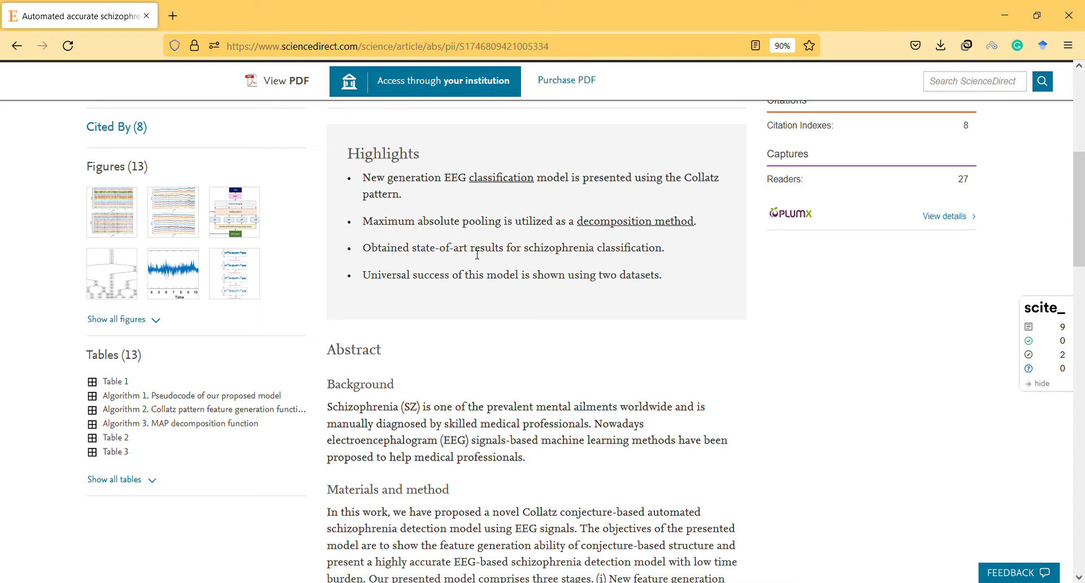
{"action": "double_click", "coordinate": [482, 248]}
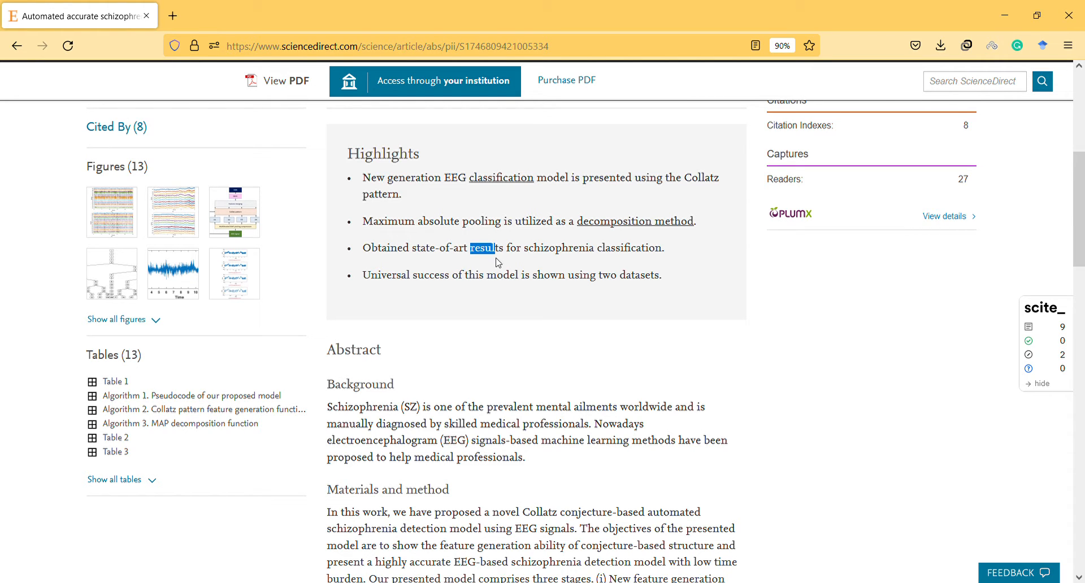
{"action": "left_click_drag", "start_coordinate": [482, 247], "coordinate": [485, 275]}
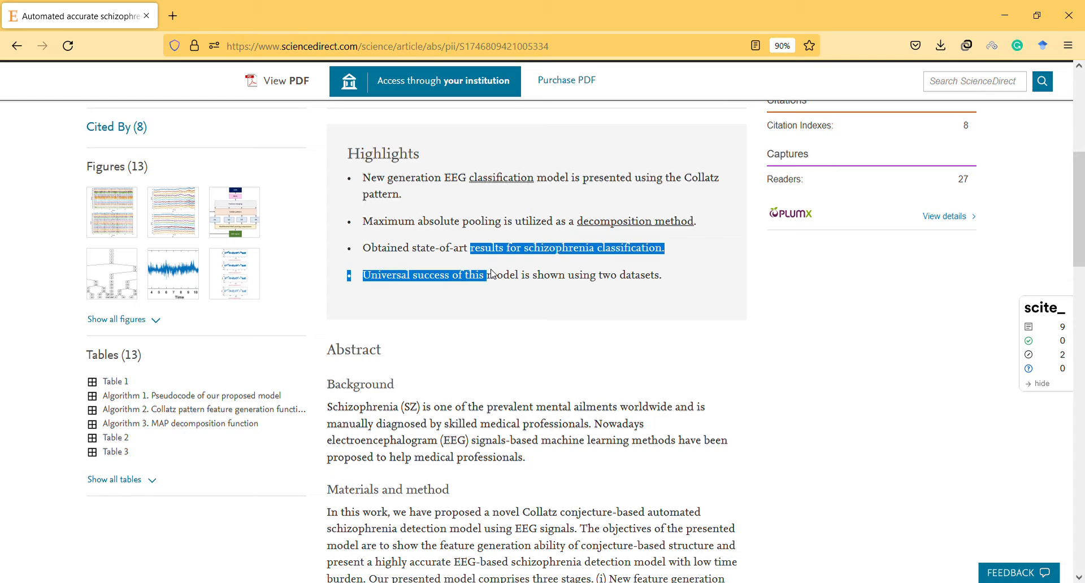
{"action": "left_click", "coordinate": [493, 286]}
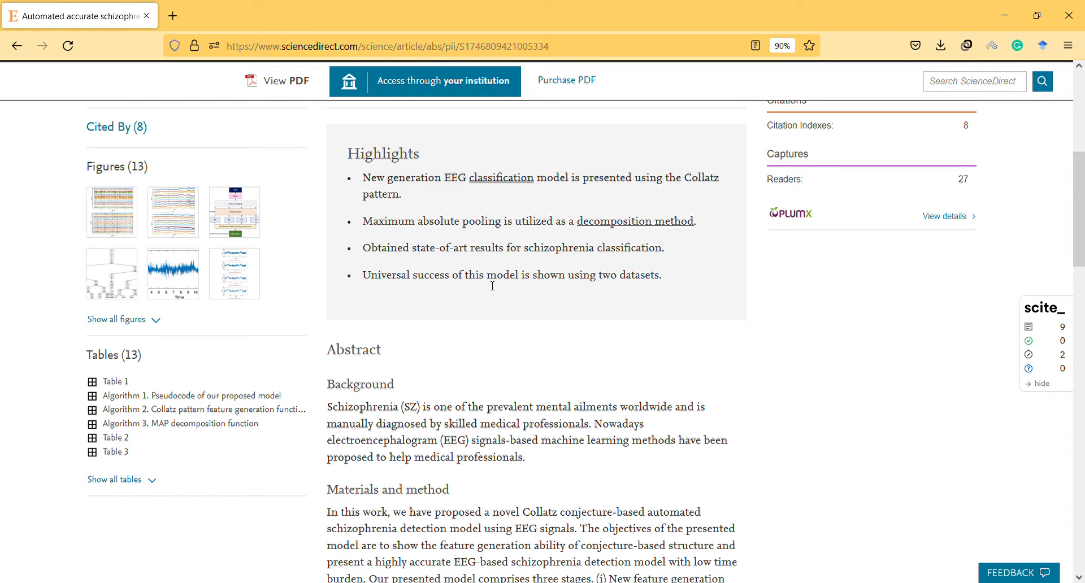
Move down past the Highlights into the abstract's Materials and method section.
{"action": "scroll", "scroll_direction": "down", "scroll_amount": 3}
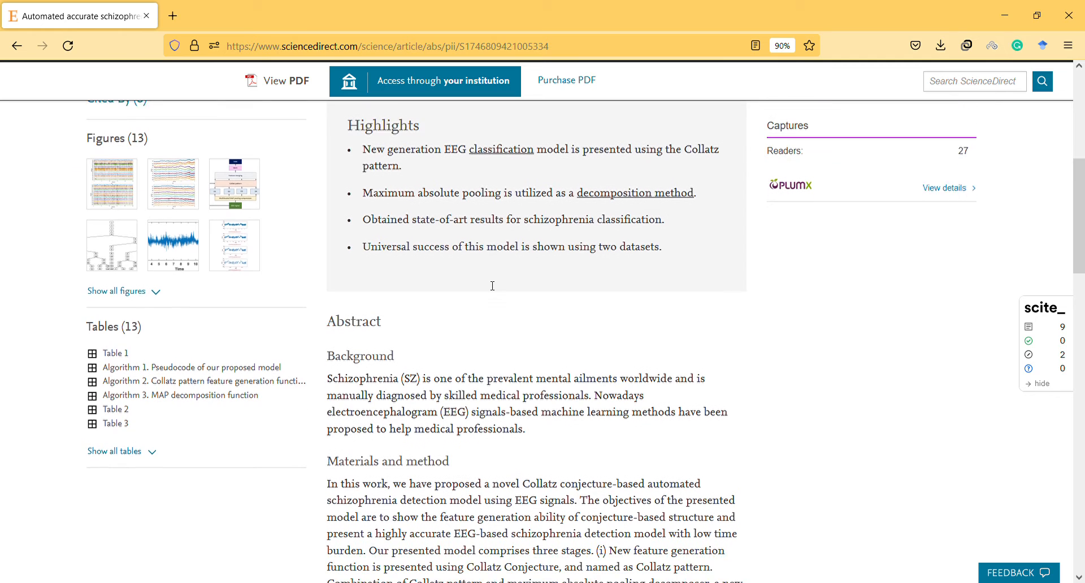
{"action": "scroll", "scroll_direction": "down", "scroll_amount": 3}
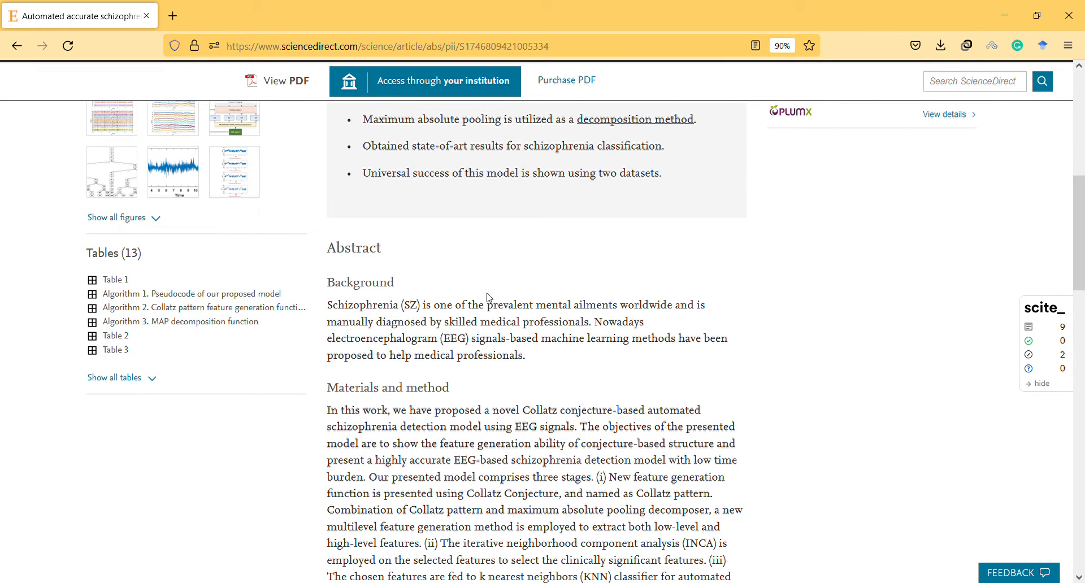
{"action": "mouse_move", "coordinate": [494, 323]}
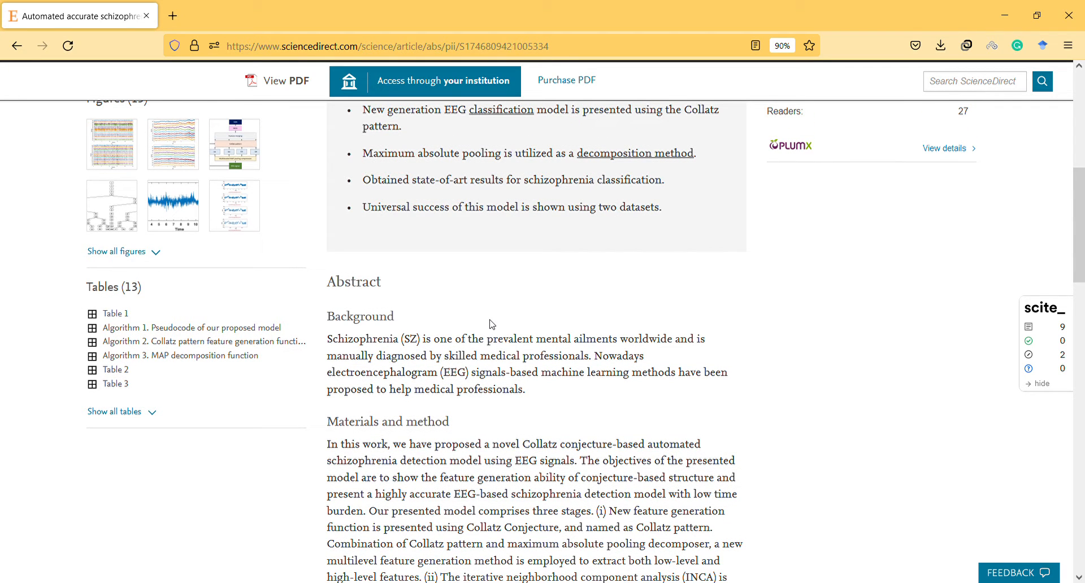
{"action": "scroll", "scroll_direction": "down", "scroll_amount": 3}
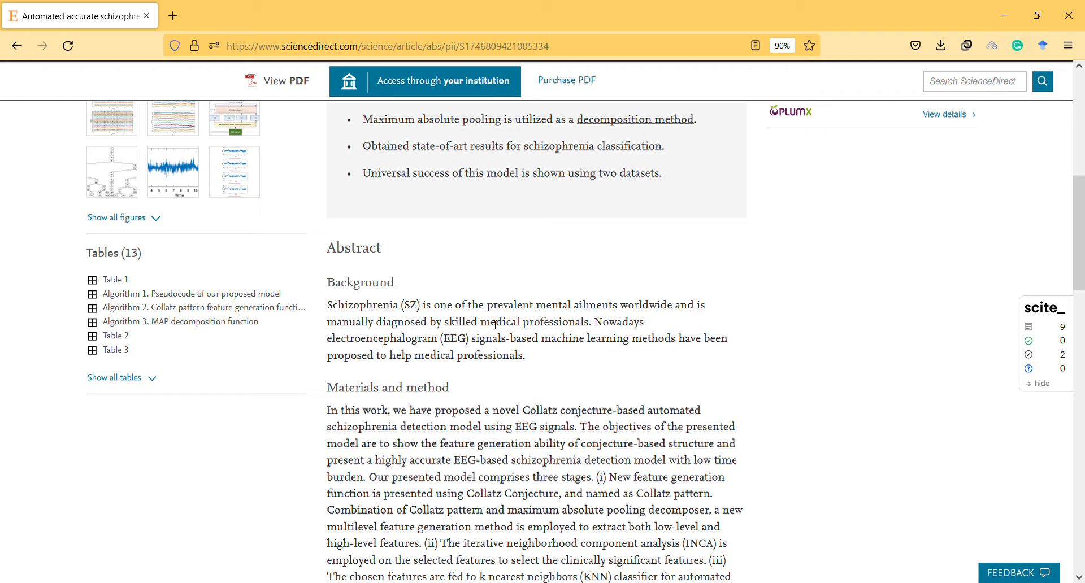
{"action": "scroll", "scroll_direction": "down", "scroll_amount": 3}
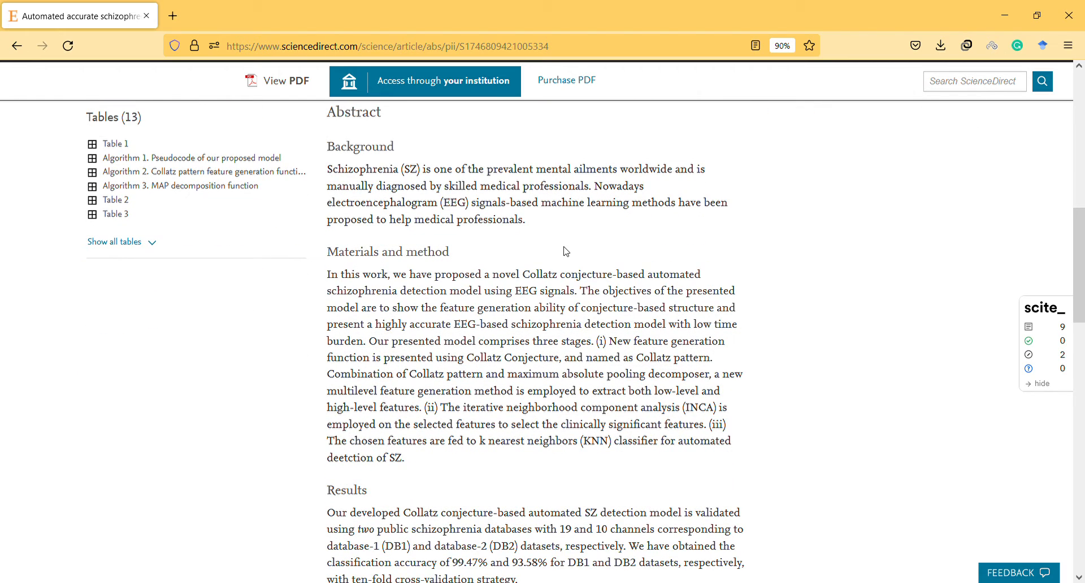
{"action": "mouse_move", "coordinate": [592, 220]}
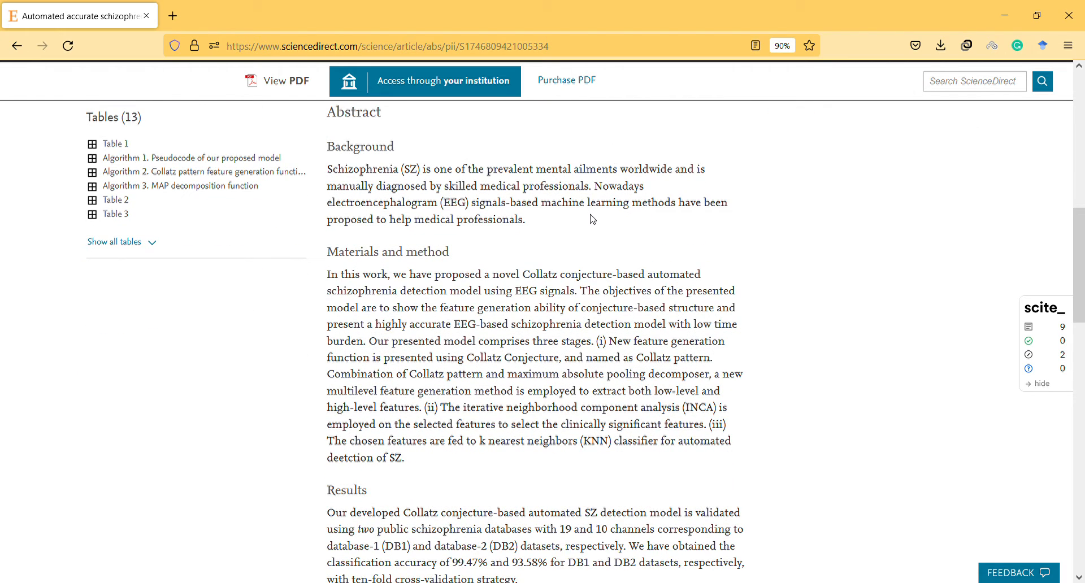
{"action": "scroll", "scroll_direction": "down", "scroll_amount": 3}
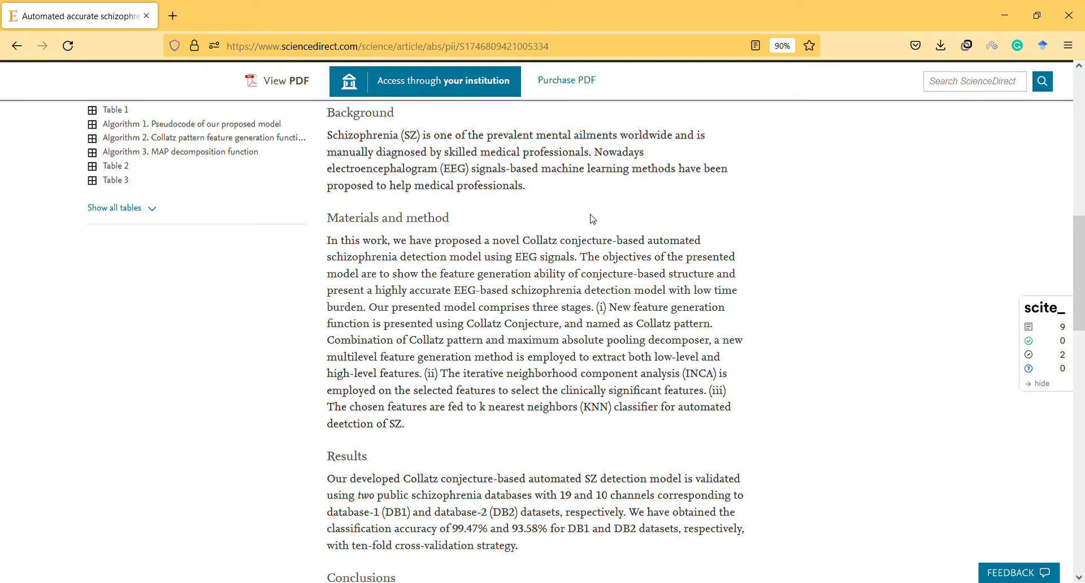
{"action": "scroll", "scroll_direction": "down", "scroll_amount": 3}
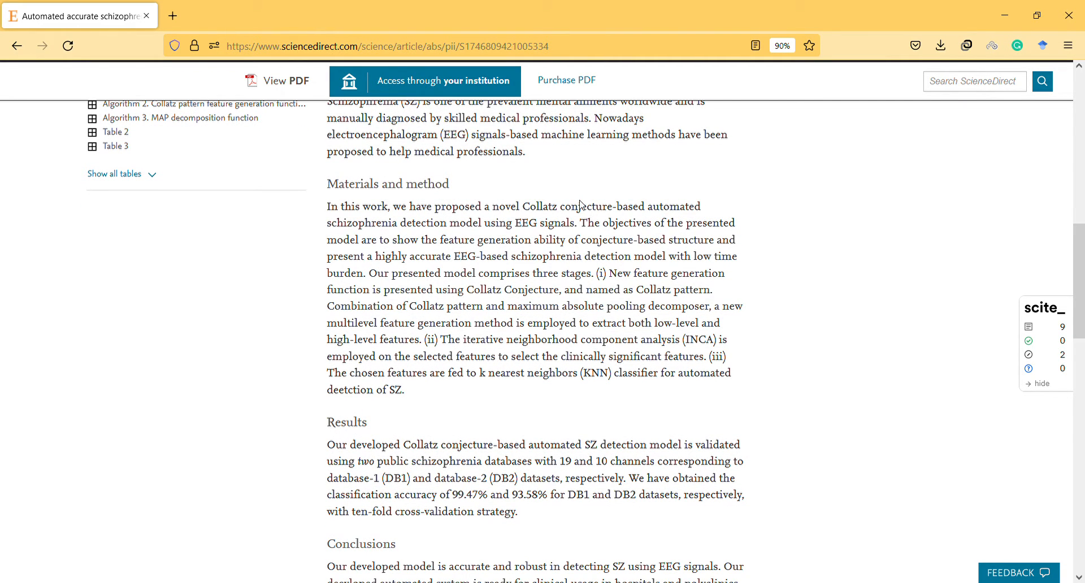
Mark the Materials and method passage on the Collatz-conjecture model and its objectives.
{"action": "double_click", "coordinate": [582, 206]}
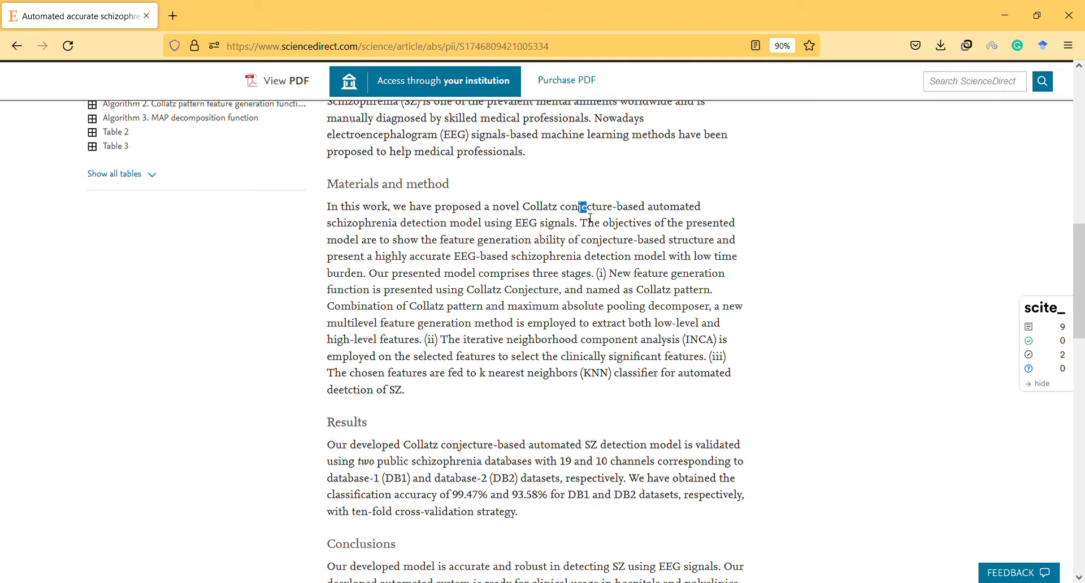
{"action": "left_click_drag", "start_coordinate": [578, 205], "coordinate": [583, 240]}
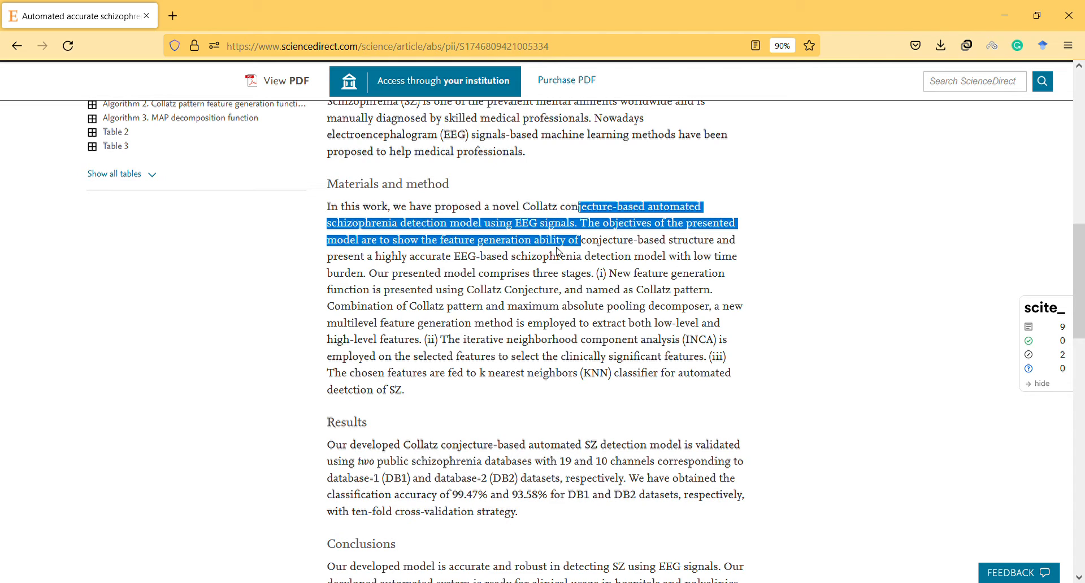
{"action": "scroll", "scroll_direction": "down", "scroll_amount": 3}
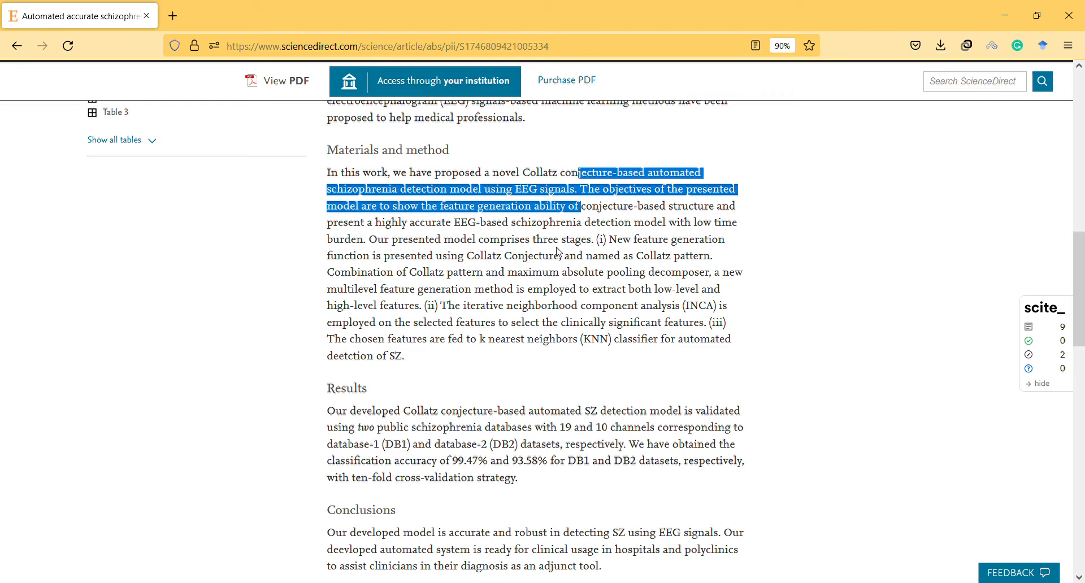
Mark the KNN classifier sentence, then select and clear the misspelled word 'deetction'.
{"action": "scroll", "scroll_direction": "down", "scroll_amount": 3}
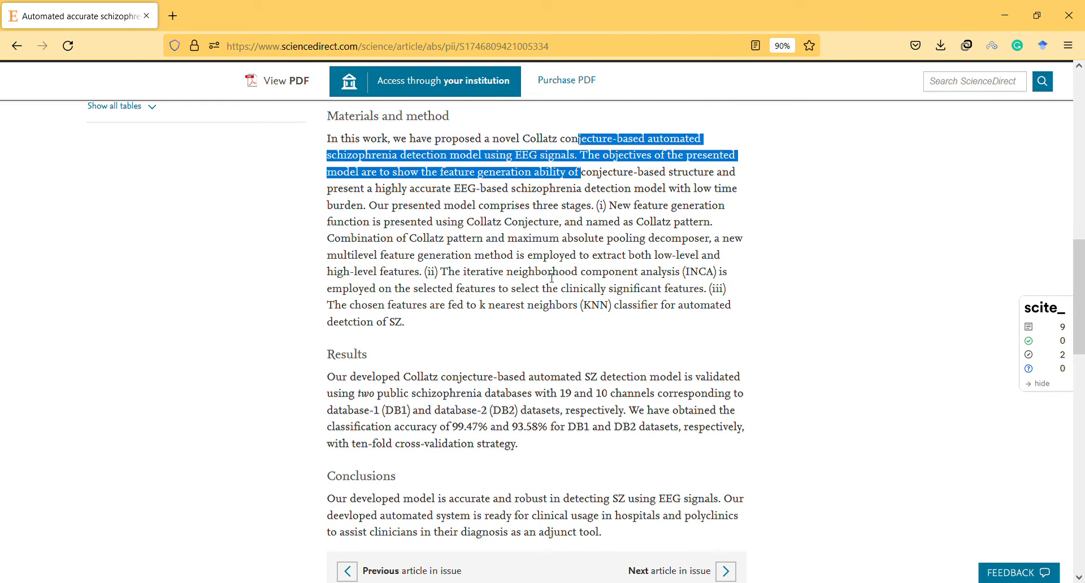
{"action": "left_click_drag", "start_coordinate": [497, 306], "coordinate": [407, 322]}
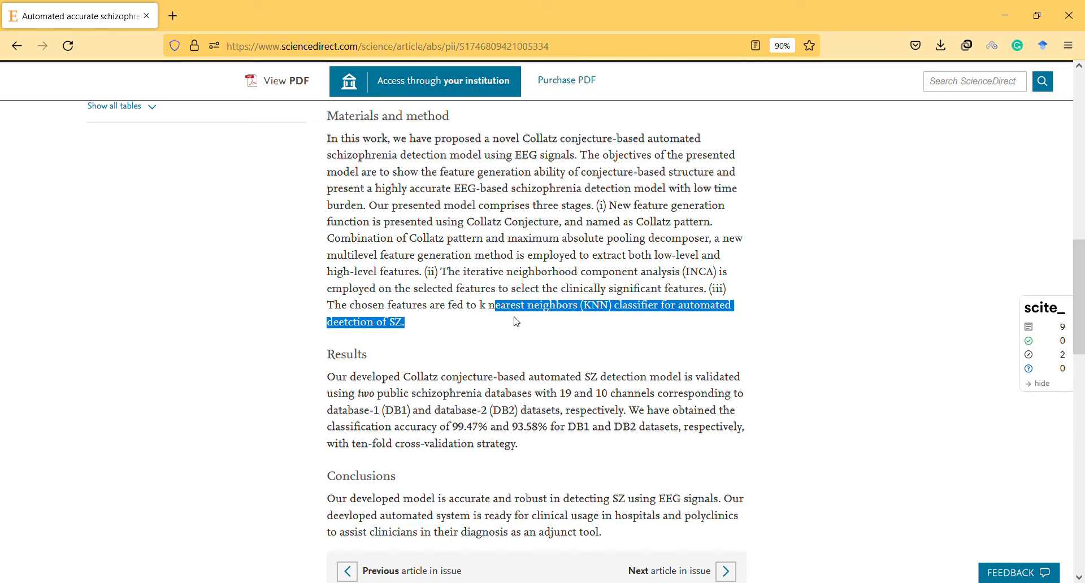
{"action": "mouse_move", "coordinate": [330, 348]}
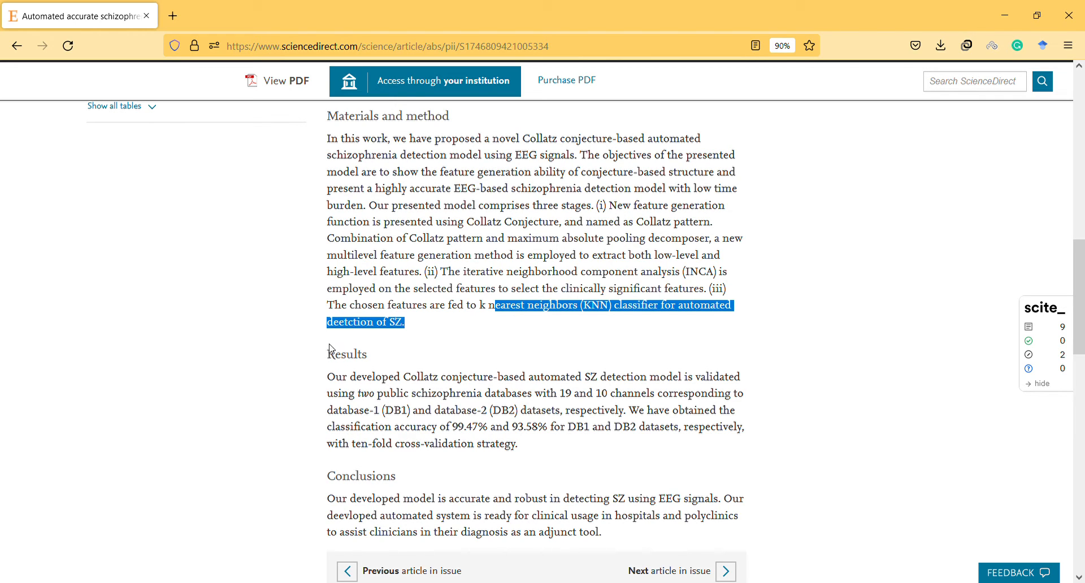
{"action": "double_click", "coordinate": [350, 322]}
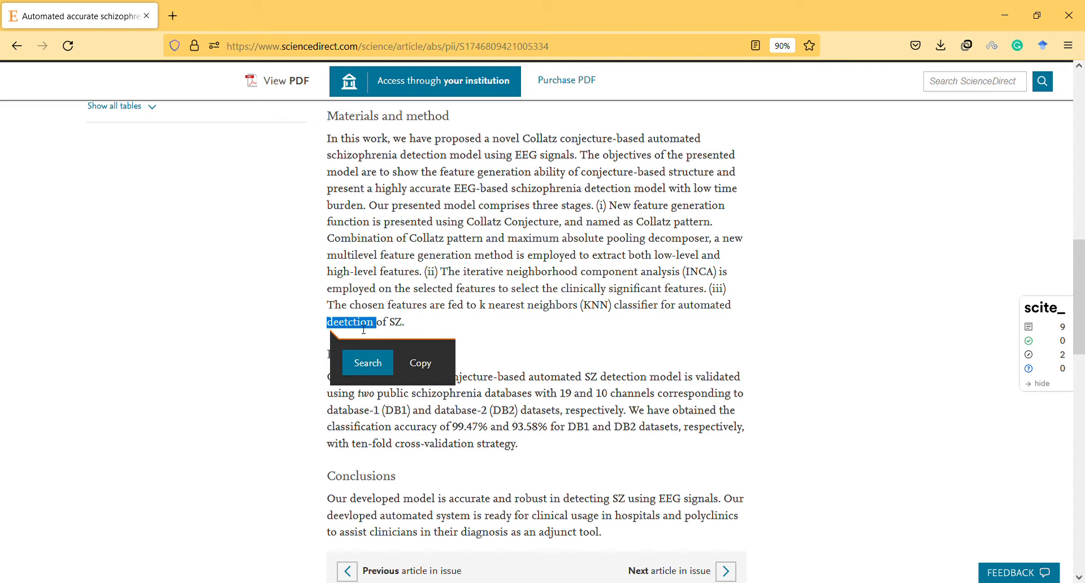
{"action": "left_click", "coordinate": [463, 359]}
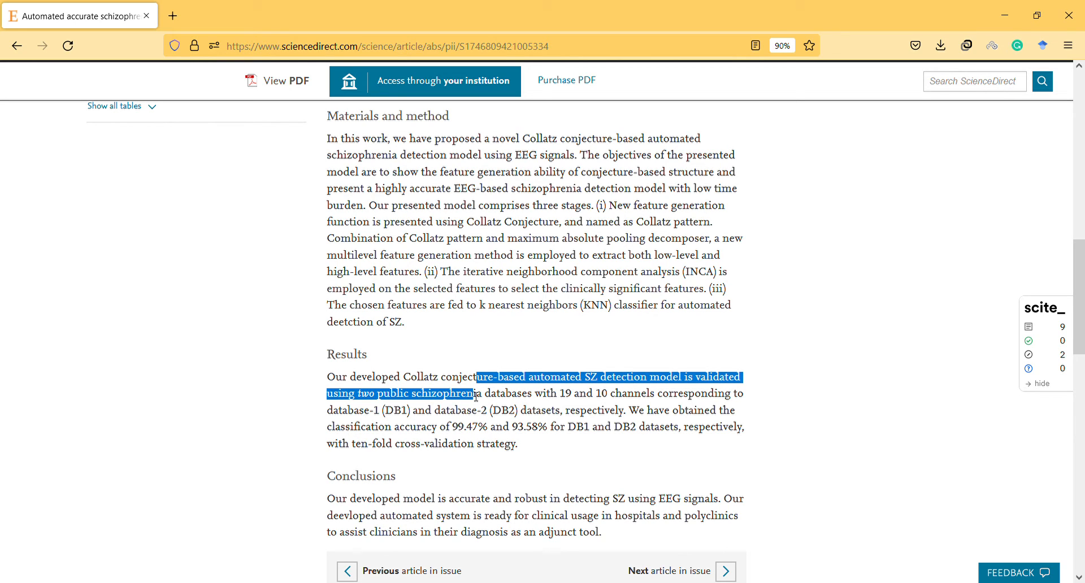
{"action": "scroll", "scroll_direction": "down", "scroll_amount": 3}
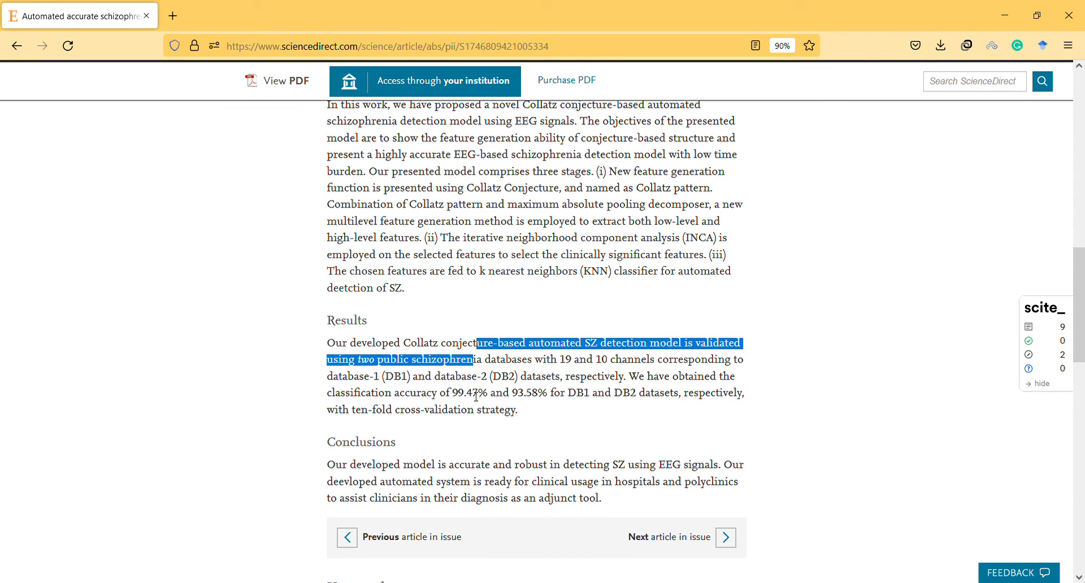
Mark the Results sentences on classification accuracies and ten-fold cross-validation, then clear them.
{"action": "scroll", "scroll_direction": "down", "scroll_amount": 3}
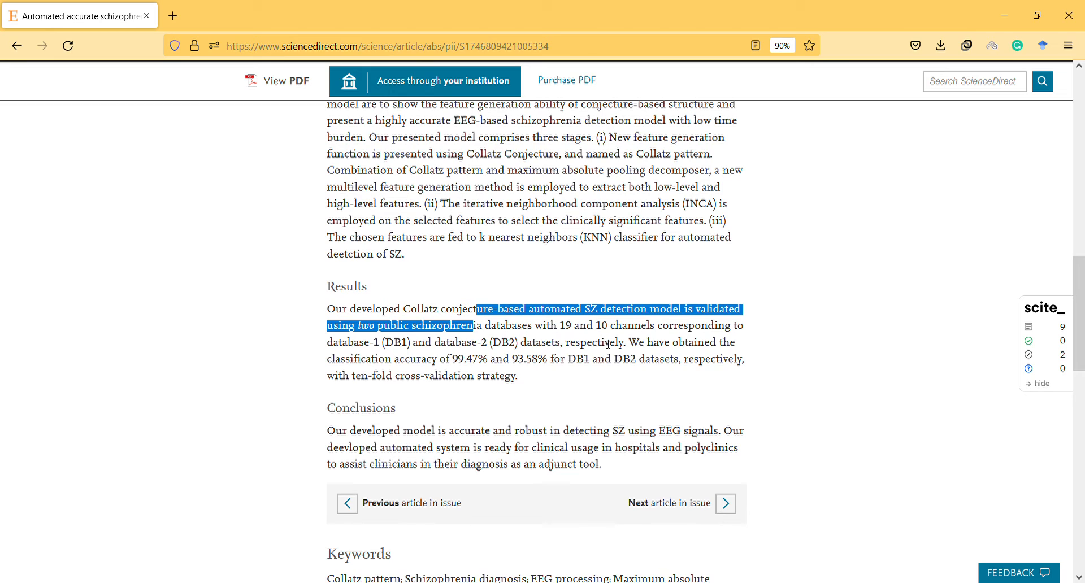
{"action": "left_click_drag", "start_coordinate": [608, 342], "coordinate": [590, 360]}
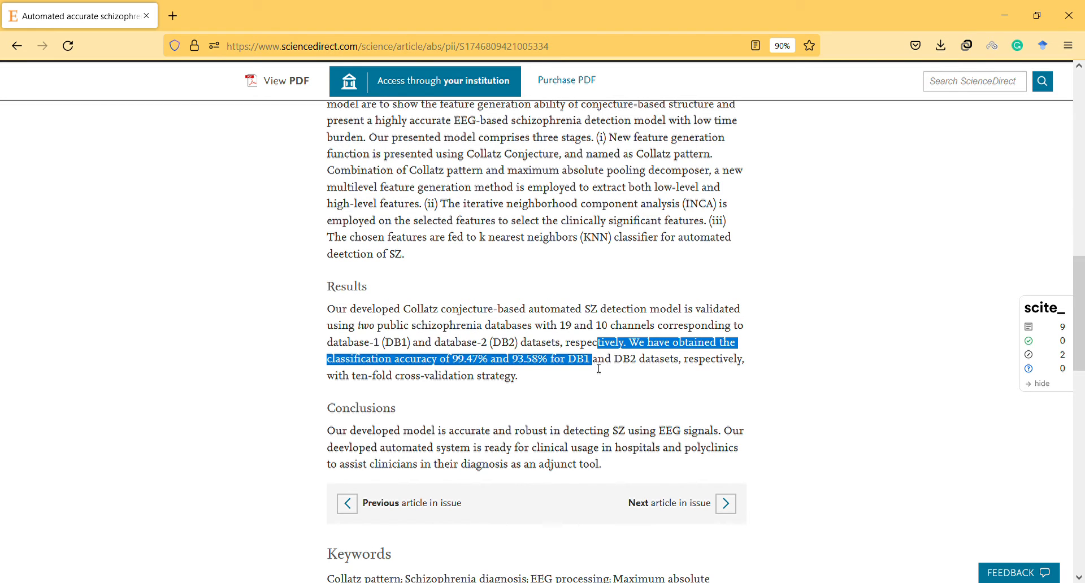
{"action": "left_click_drag", "start_coordinate": [591, 358], "coordinate": [518, 375]}
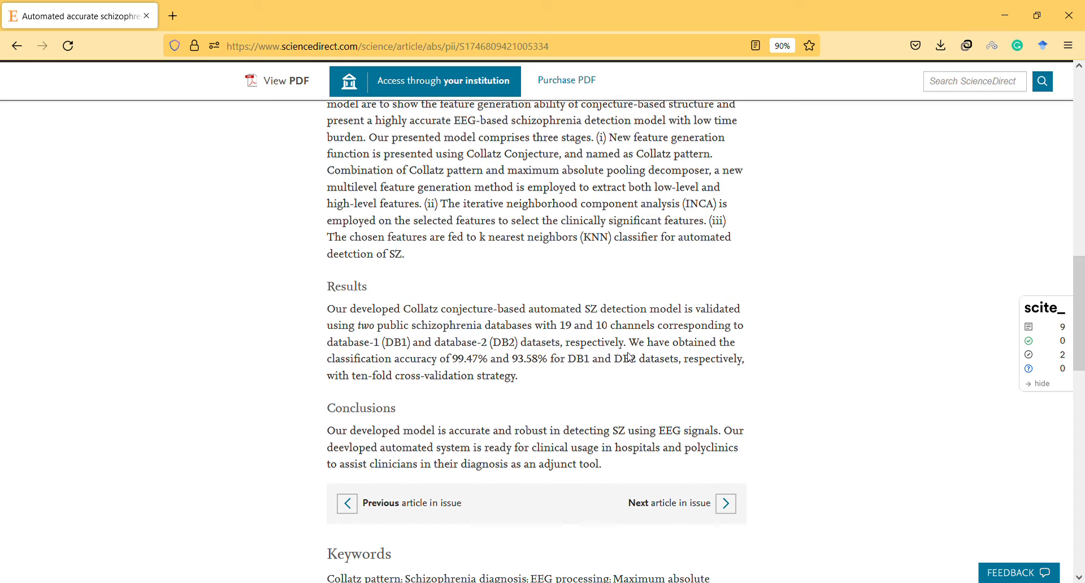
{"action": "left_click_drag", "start_coordinate": [632, 358], "coordinate": [518, 376]}
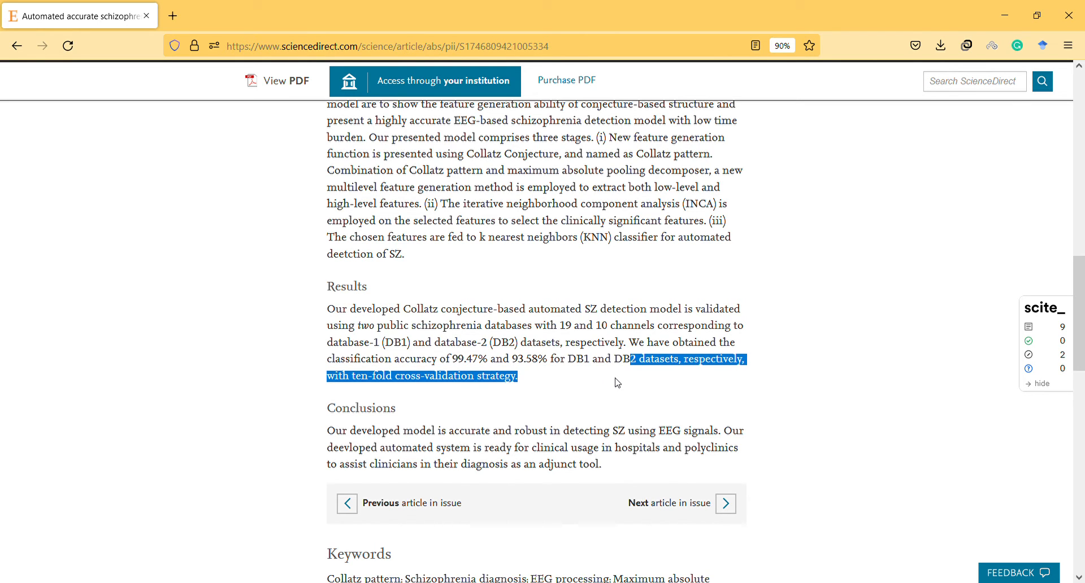
{"action": "mouse_move", "coordinate": [615, 386]}
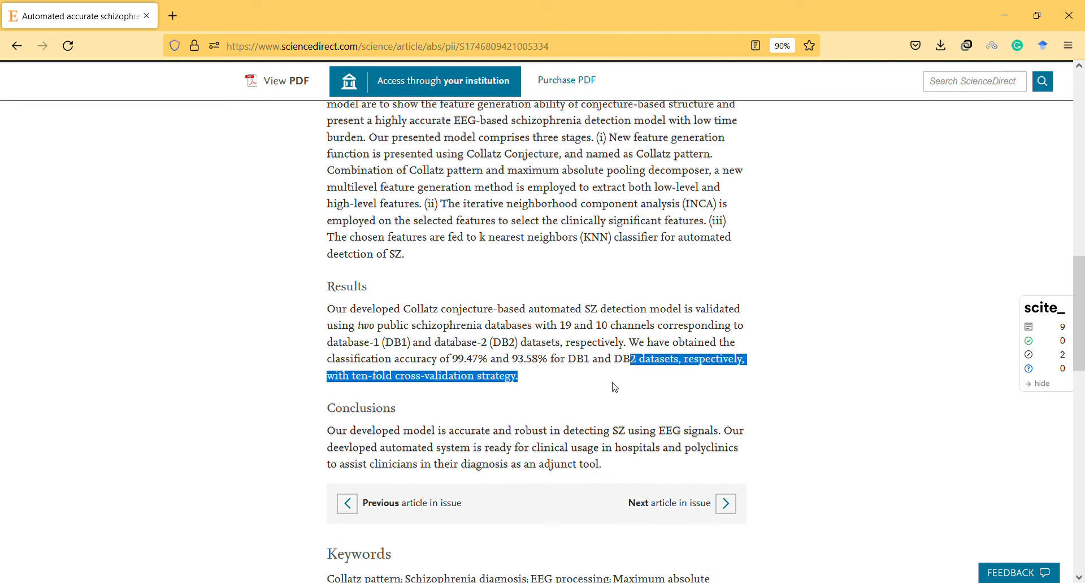
{"action": "double_click", "coordinate": [586, 430]}
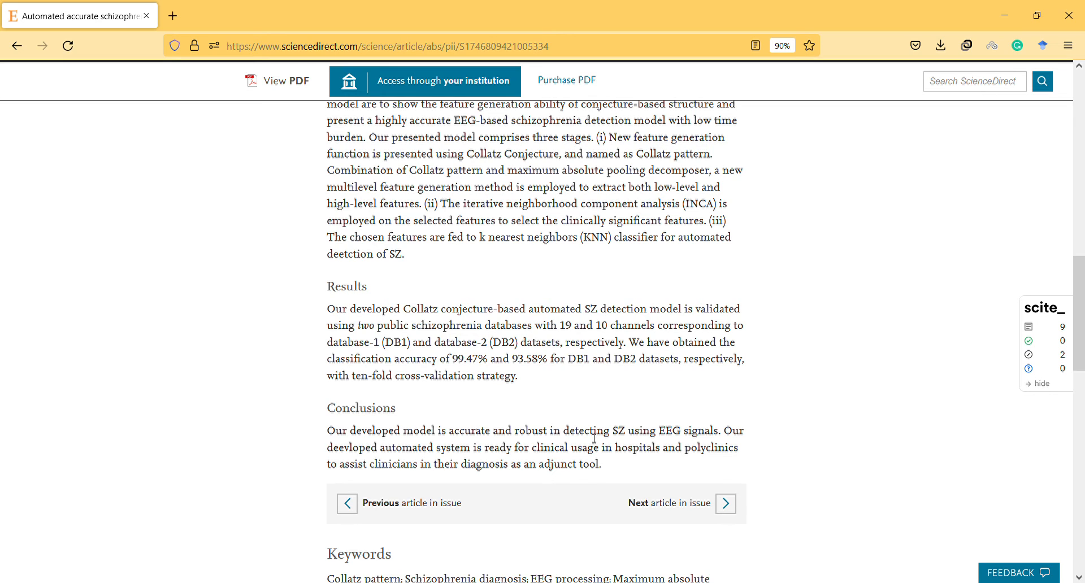
Mark the whole Conclusions paragraph and select the misspelled word 'deevloped'.
{"action": "left_click_drag", "start_coordinate": [327, 431], "coordinate": [600, 464]}
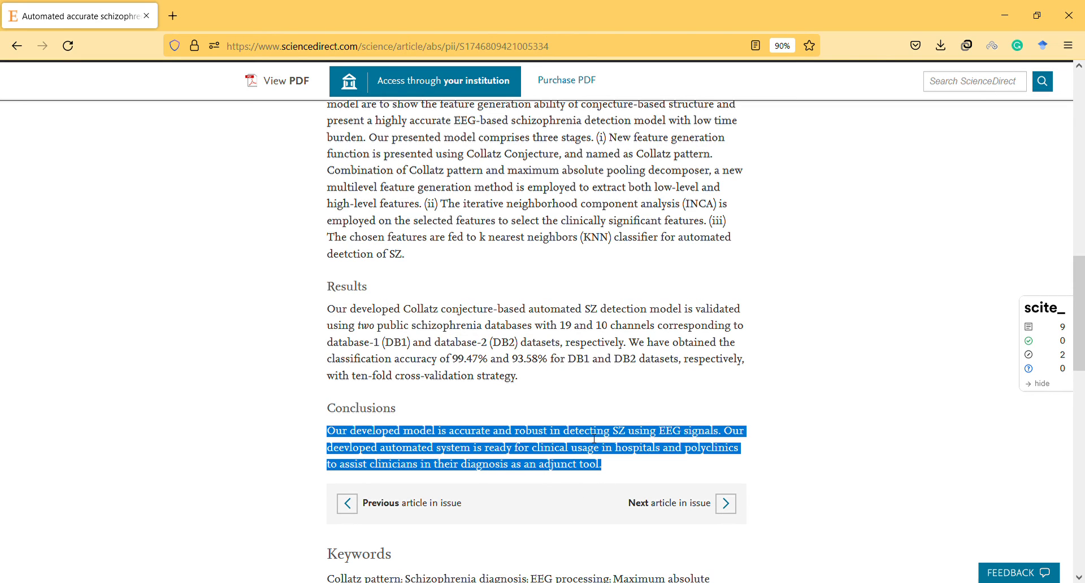
{"action": "mouse_move", "coordinate": [434, 457]}
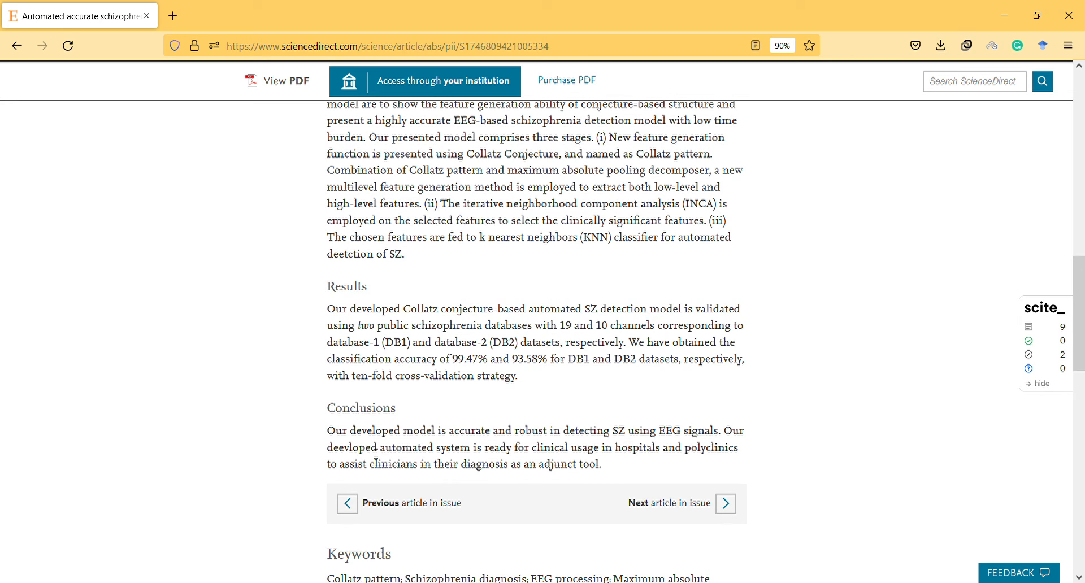
{"action": "double_click", "coordinate": [353, 448]}
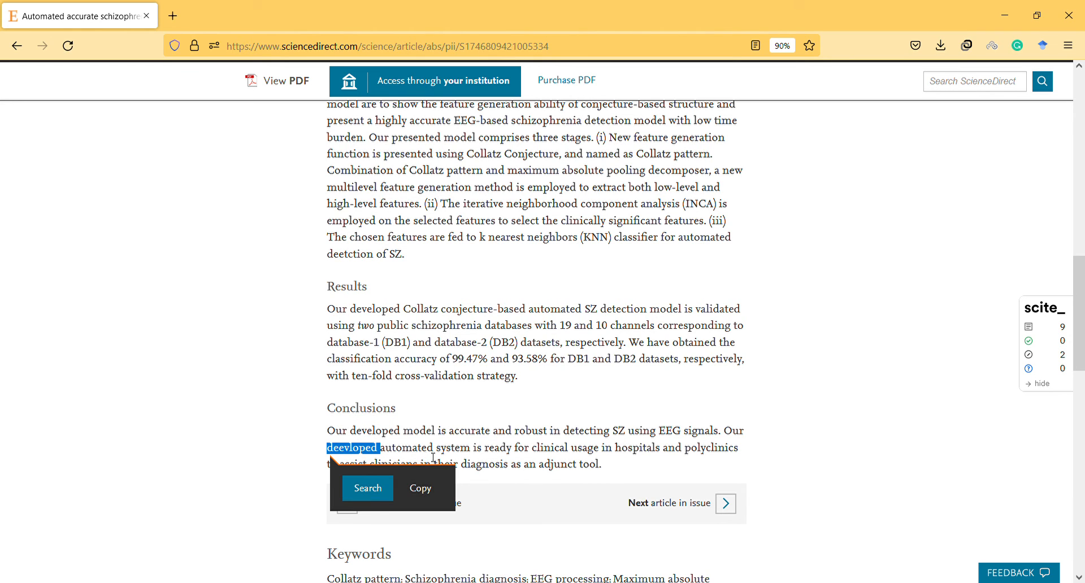
{"action": "mouse_move", "coordinate": [606, 442]}
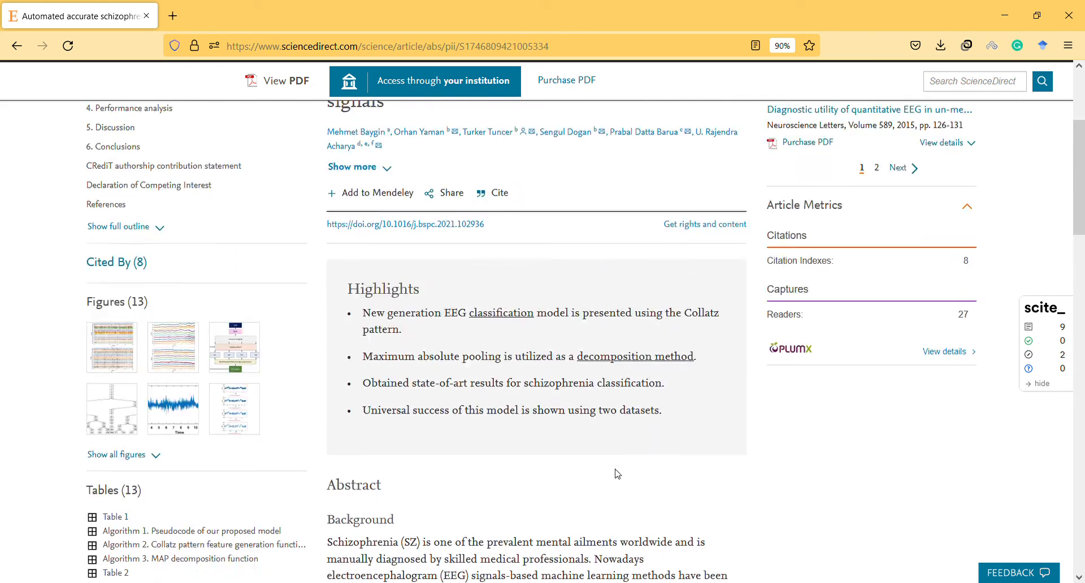
Scroll down slightly within the abstract below the Conclusions.
{"action": "scroll", "scroll_direction": "down", "scroll_amount": 3}
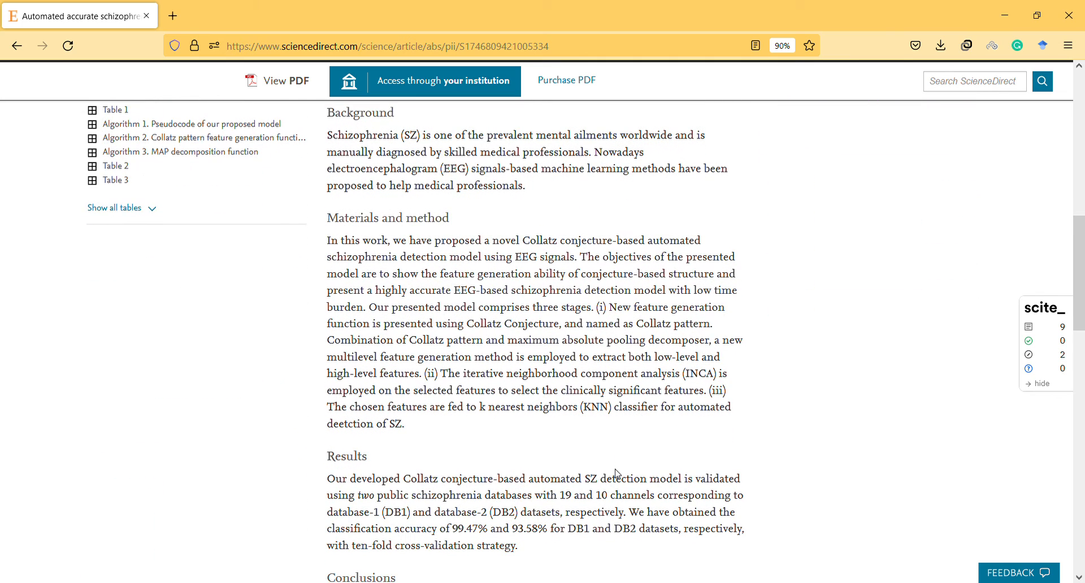
{"action": "scroll", "scroll_direction": "down", "scroll_amount": 3}
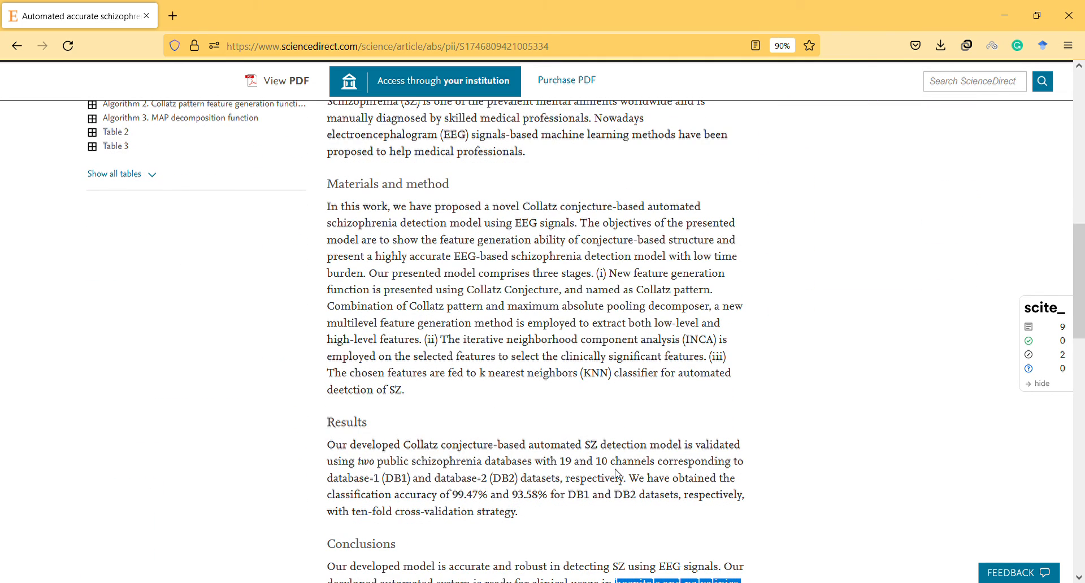
{"action": "mouse_move", "coordinate": [579, 467]}
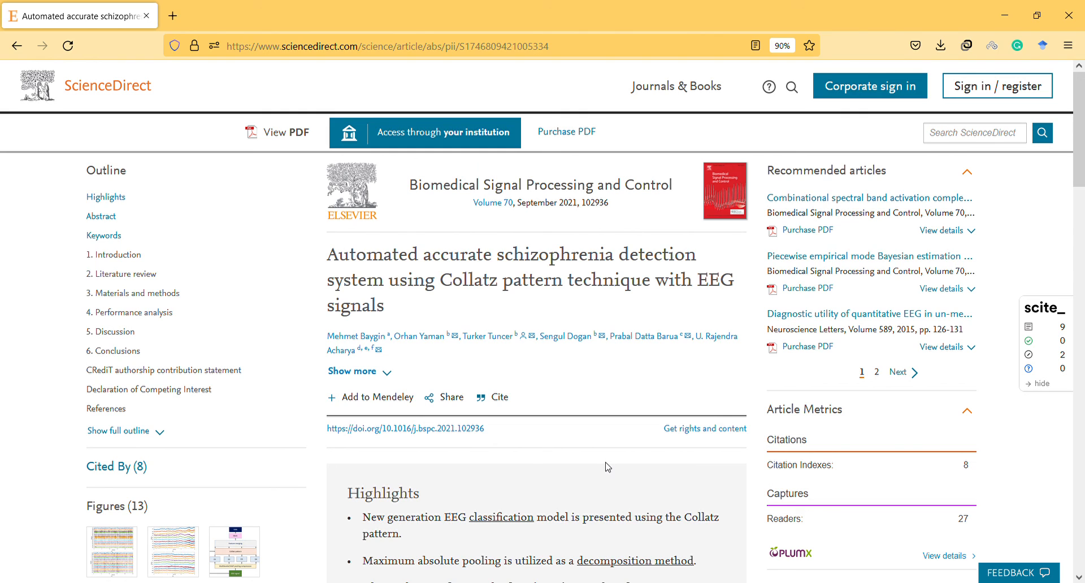
{"action": "mouse_move", "coordinate": [628, 412]}
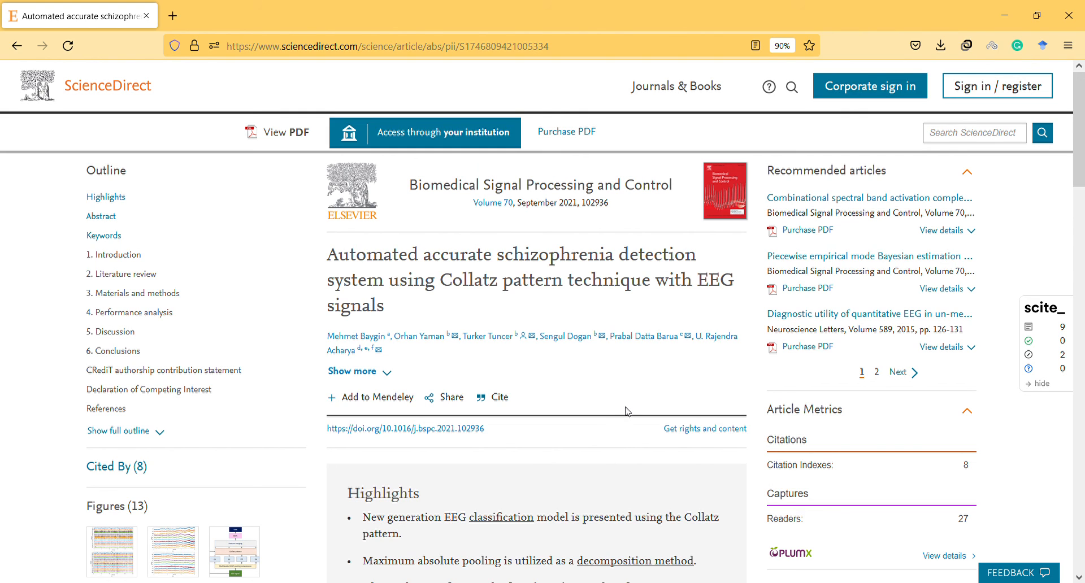
{"action": "mouse_move", "coordinate": [1017, 79]}
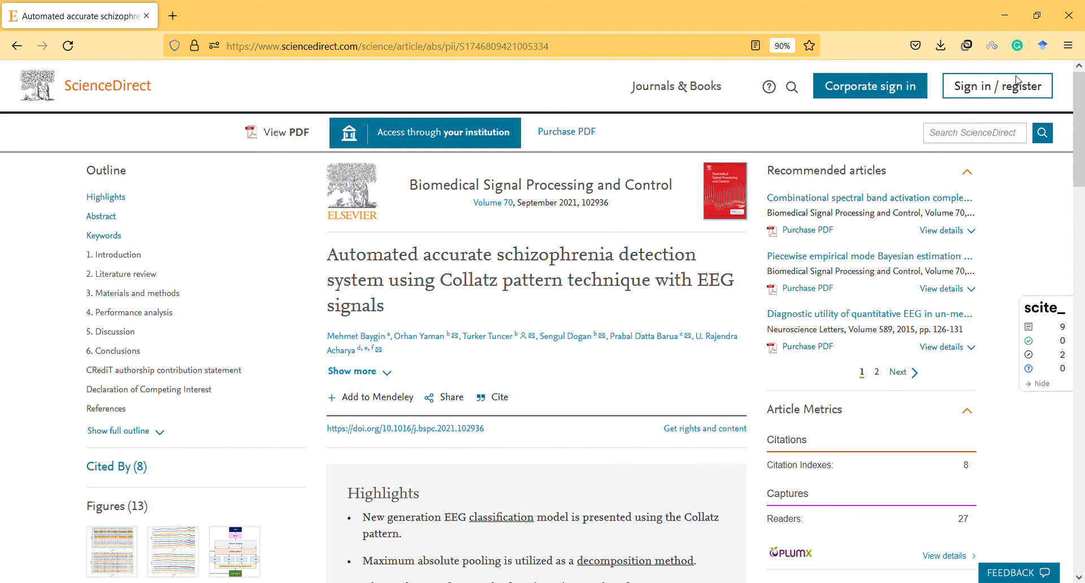